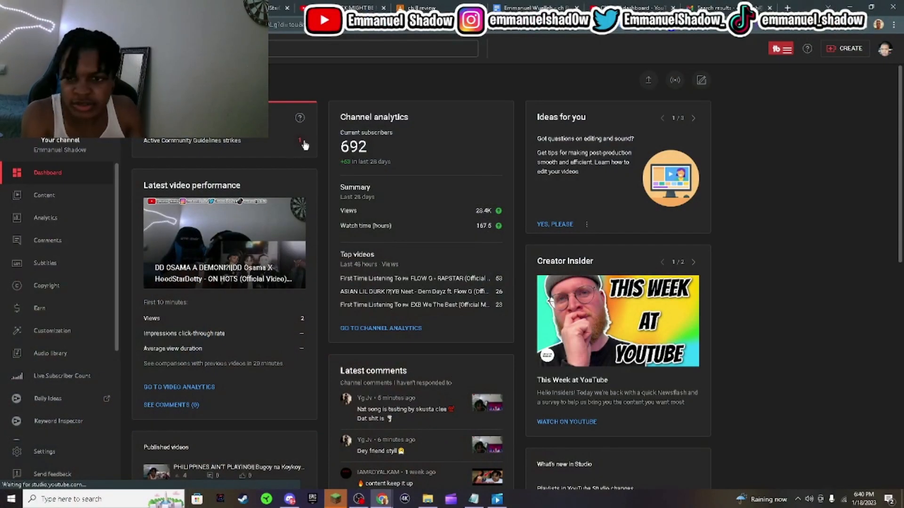
left_click(299, 141)
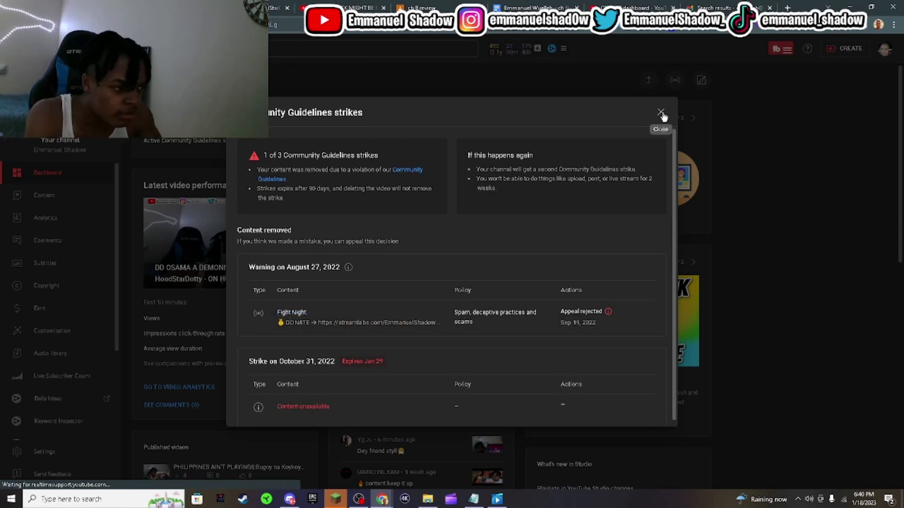
left_click(661, 112)
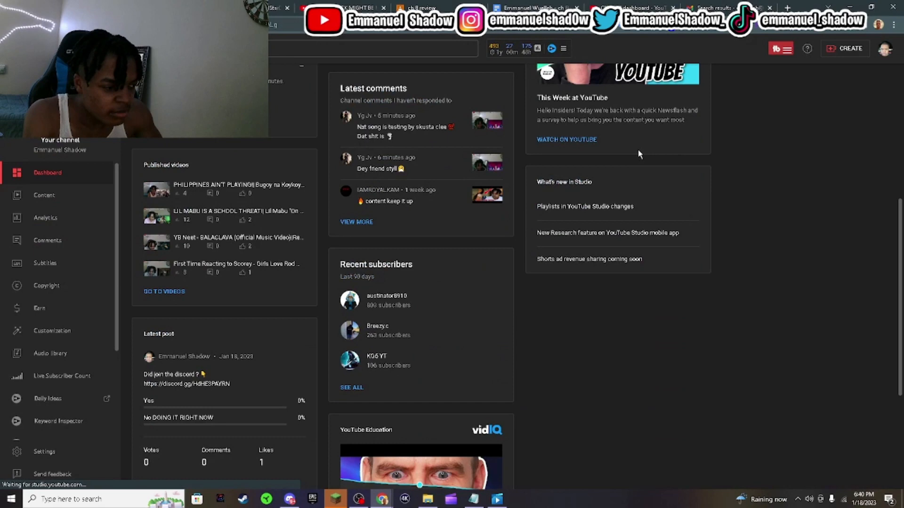